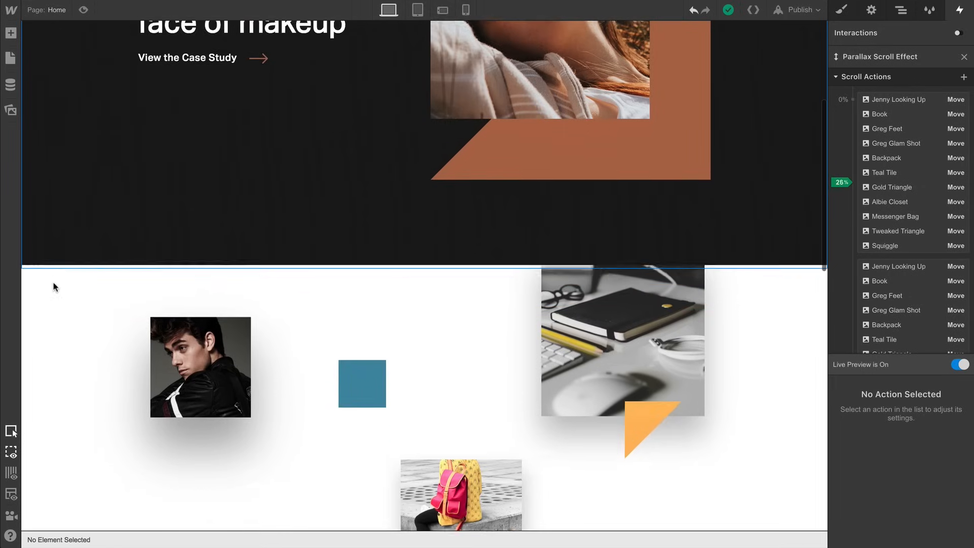
# Step: Scroll to the collage and select the whole section rather than the Jenny Looking Up image
pyautogui.scroll(-3)
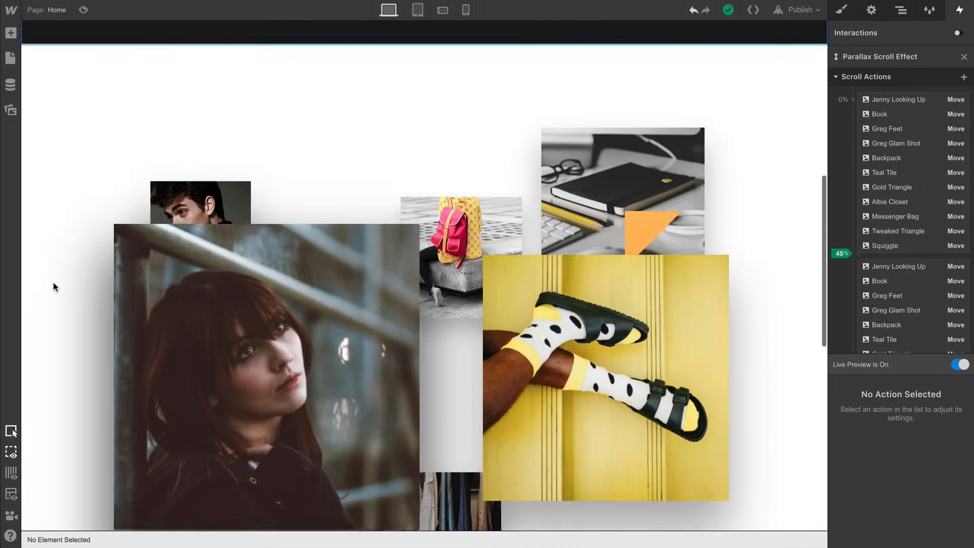
pyautogui.scroll(-3)
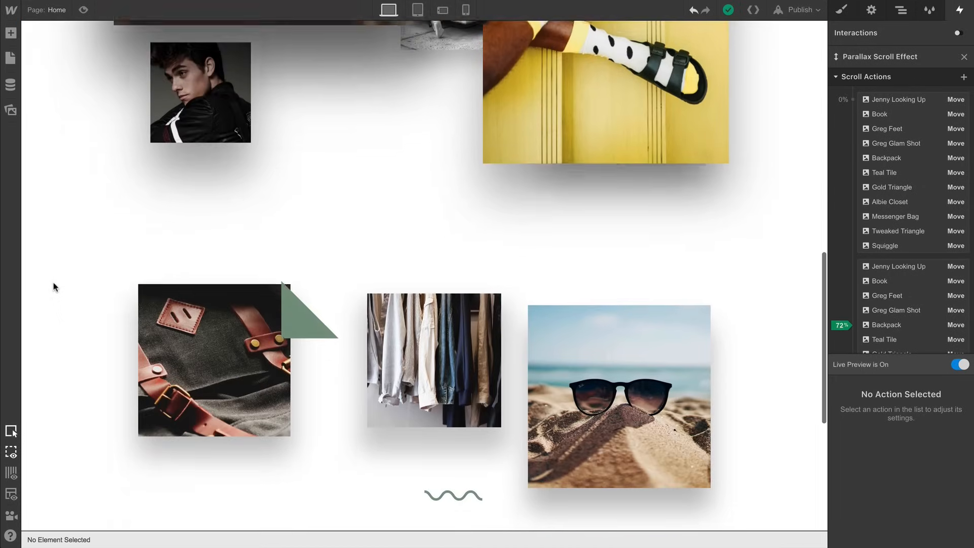
pyautogui.scroll(-3)
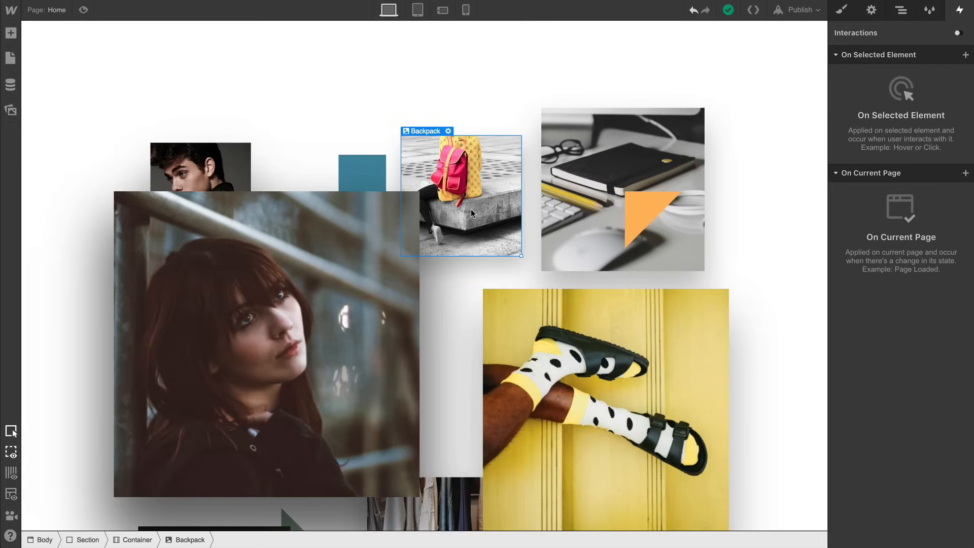
pyautogui.click(248, 342)
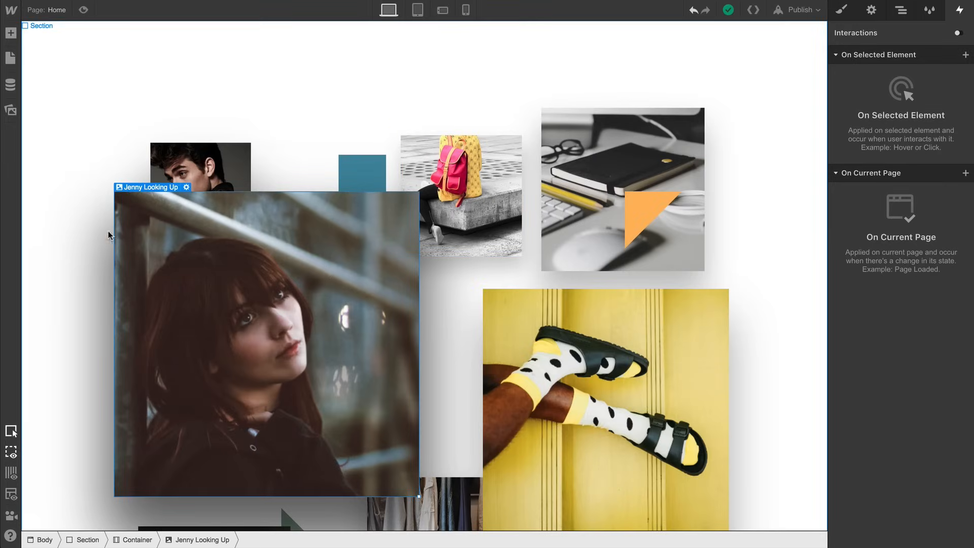
pyautogui.click(81, 84)
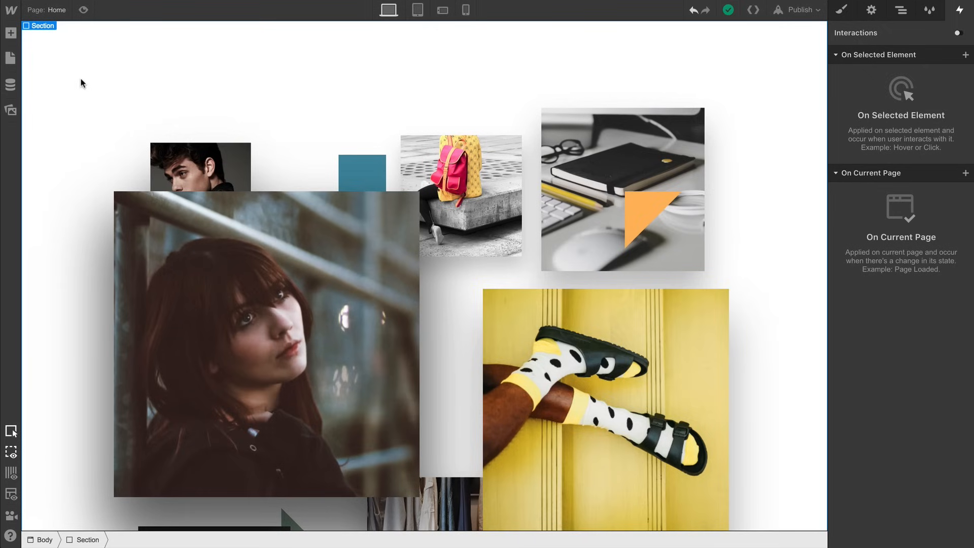
pyautogui.moveTo(83, 67)
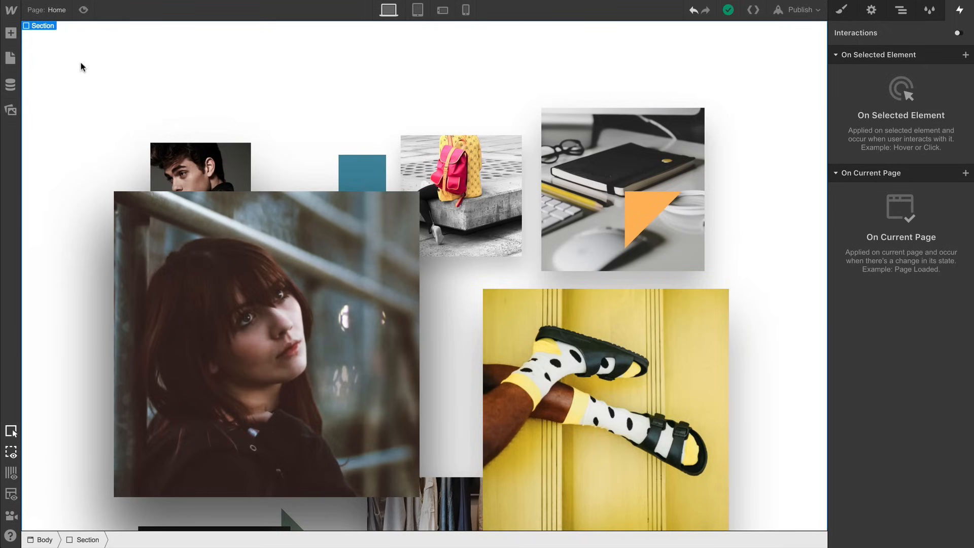
pyautogui.moveTo(402, 52)
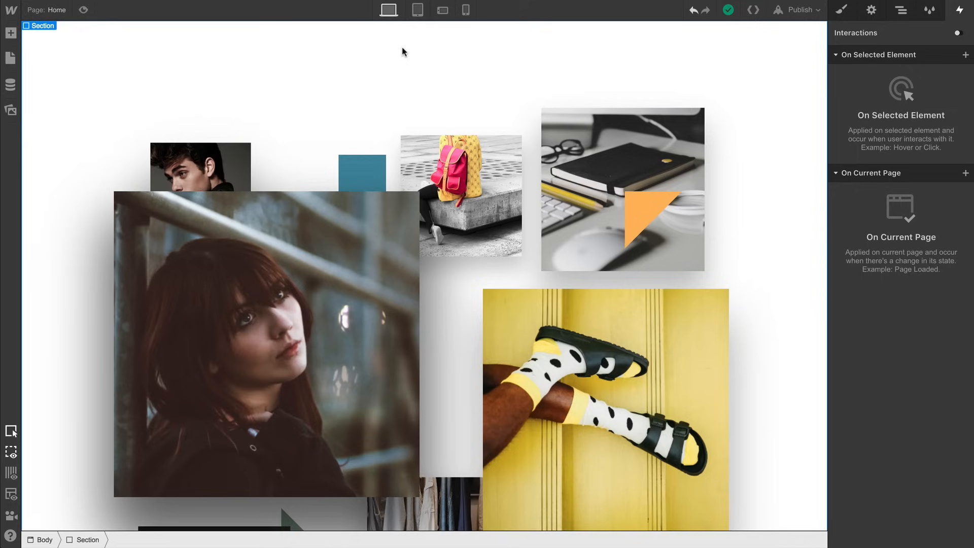
pyautogui.moveTo(952, 86)
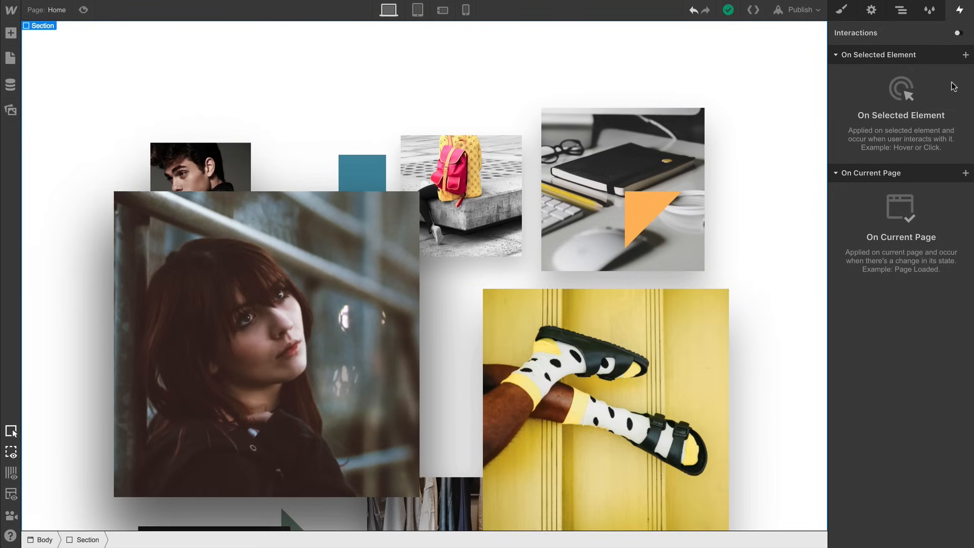
# Step: Add a While Scrolling in View trigger playing a new Parallax Scroll Effect animation
pyautogui.click(965, 55)
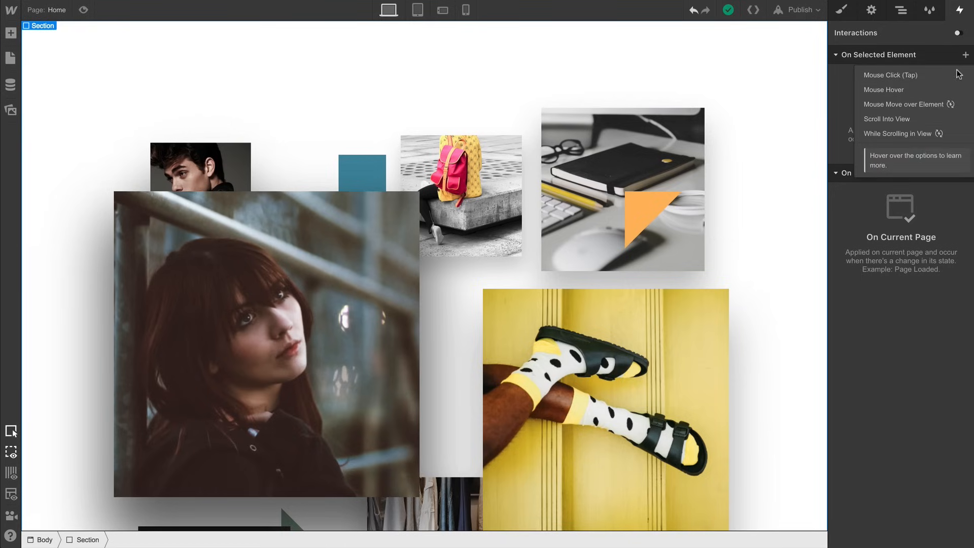
pyautogui.click(899, 133)
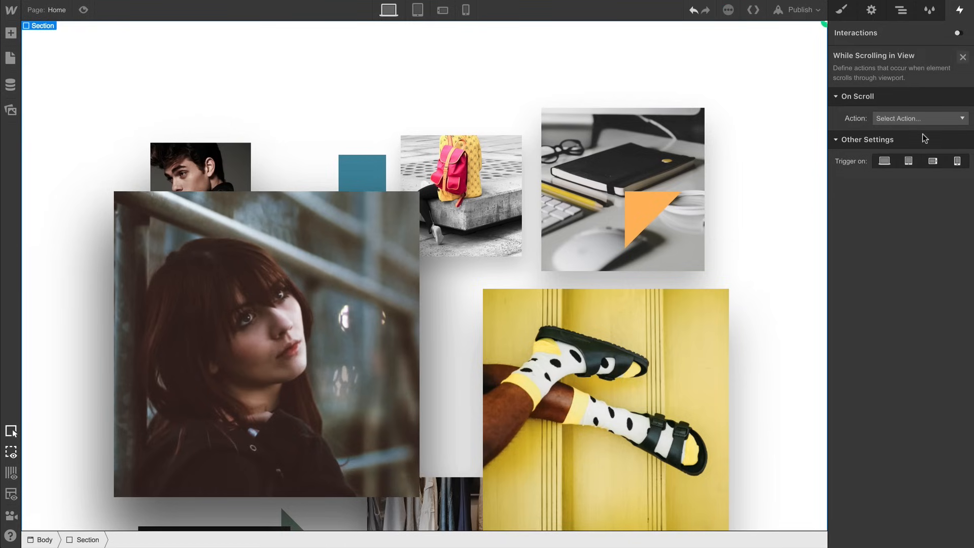
pyautogui.click(919, 118)
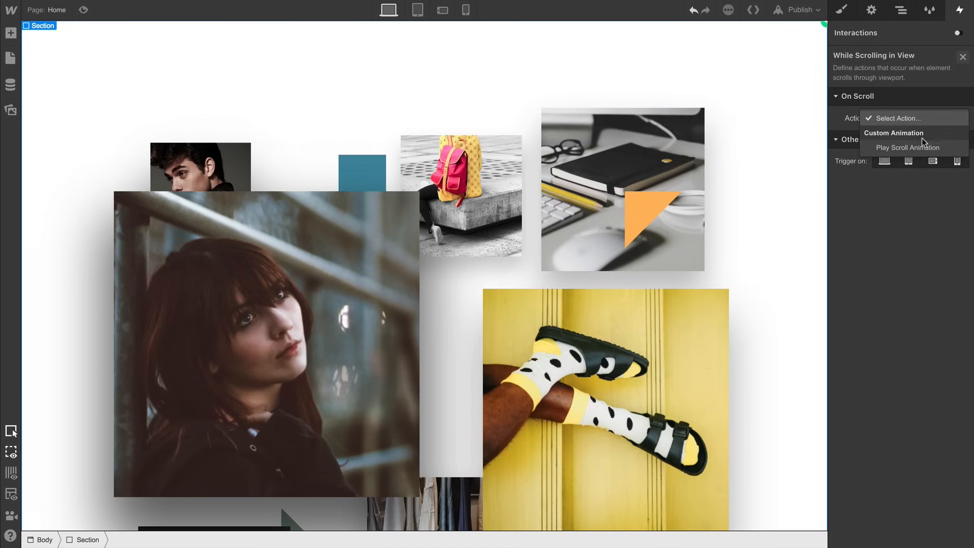
pyautogui.click(908, 147)
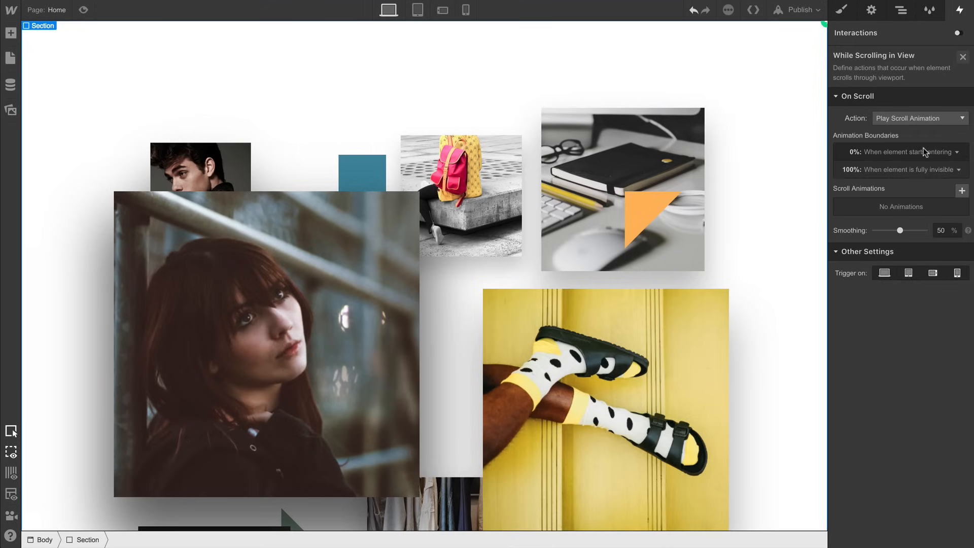
pyautogui.moveTo(943, 161)
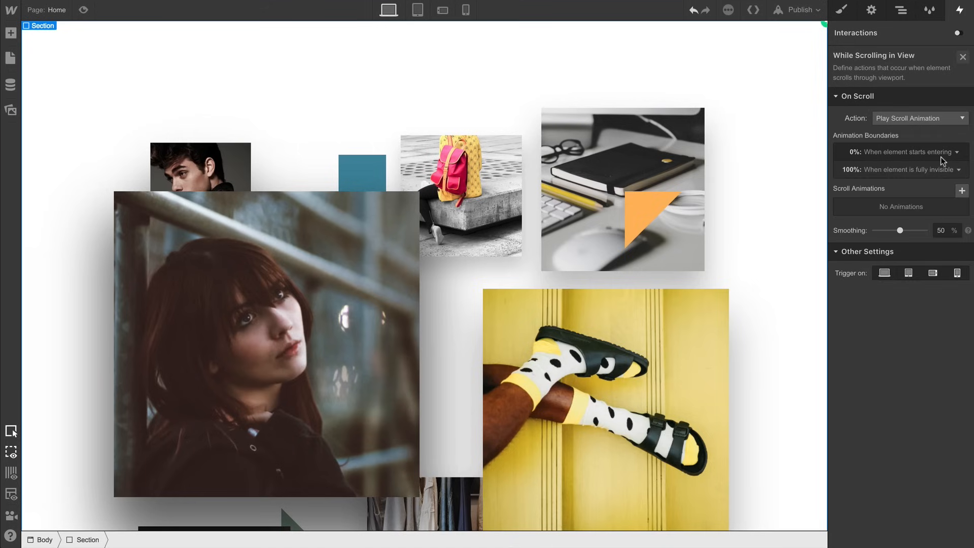
pyautogui.click(899, 151)
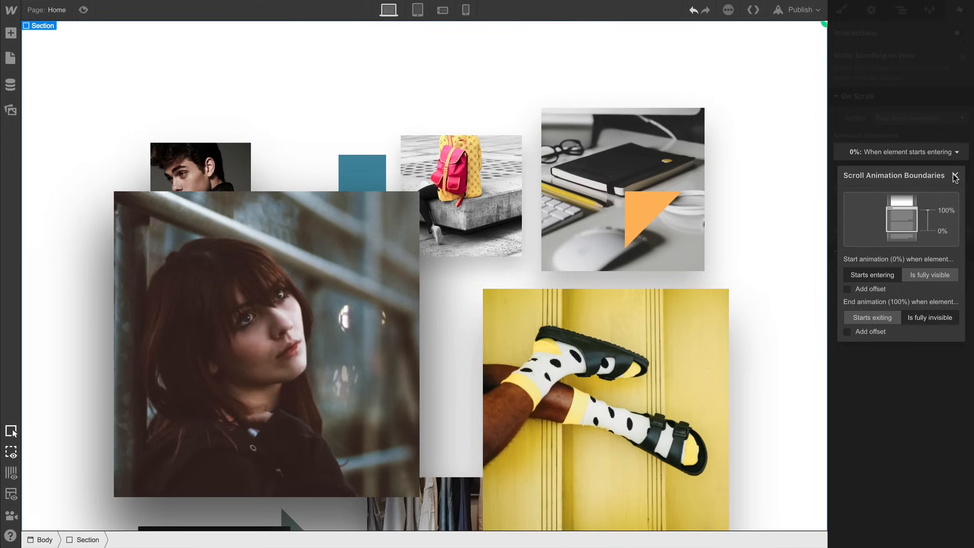
pyautogui.click(955, 176)
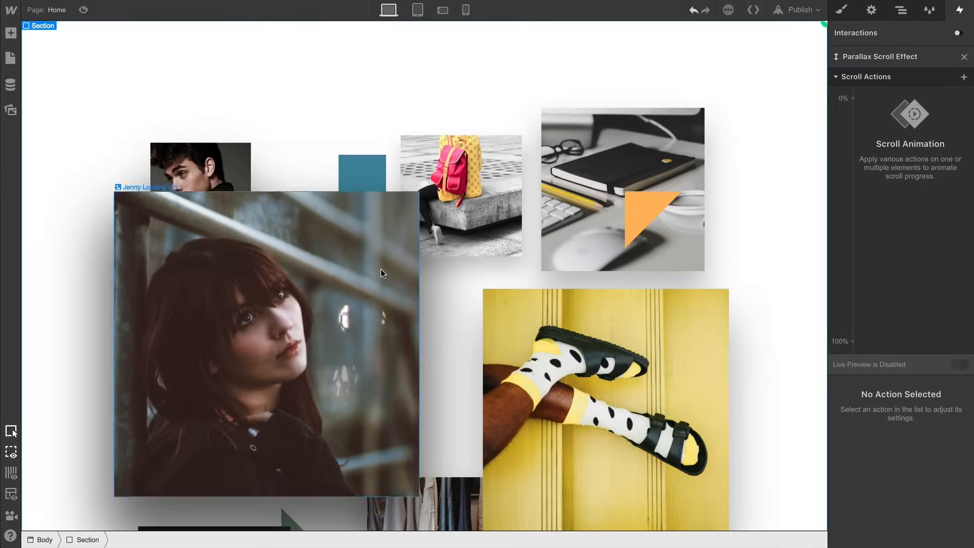
# Step: Add a Move action setting Jenny Looking Up to Y -500 px at 100%, with Live Preview on
pyautogui.click(261, 341)
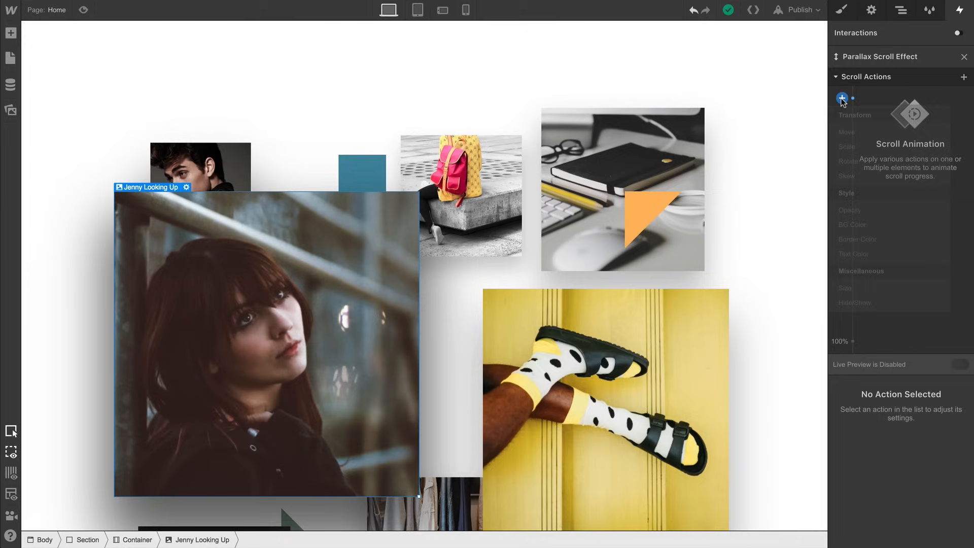
pyautogui.click(841, 98)
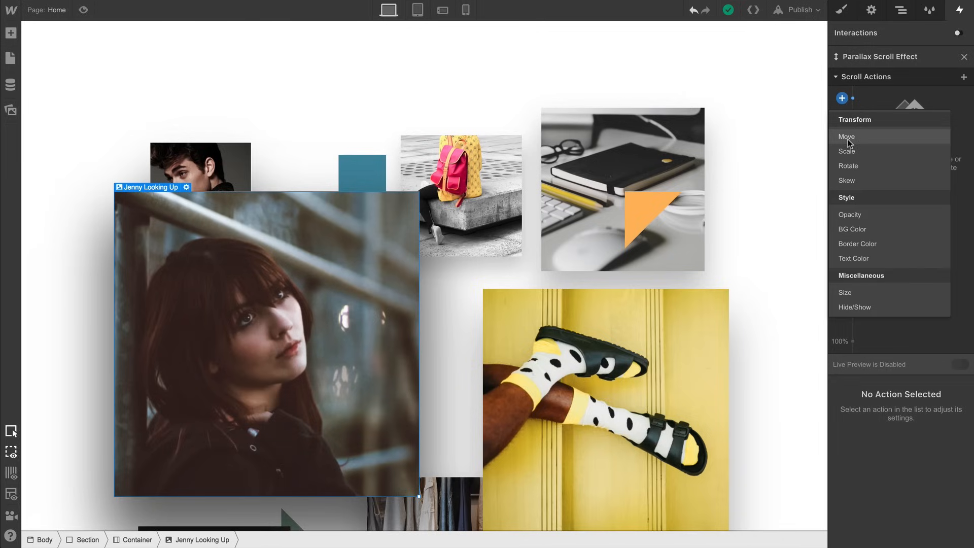
pyautogui.click(846, 137)
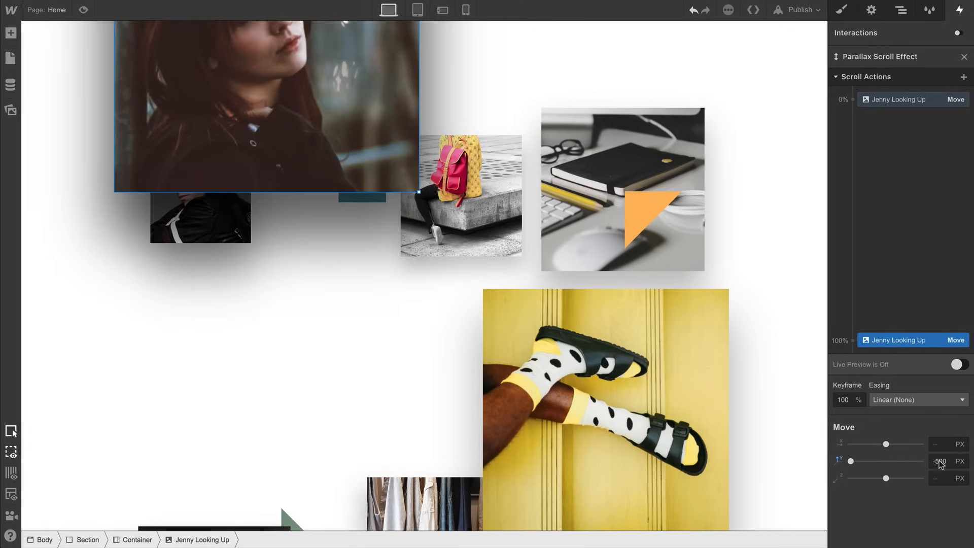
pyautogui.click(958, 364)
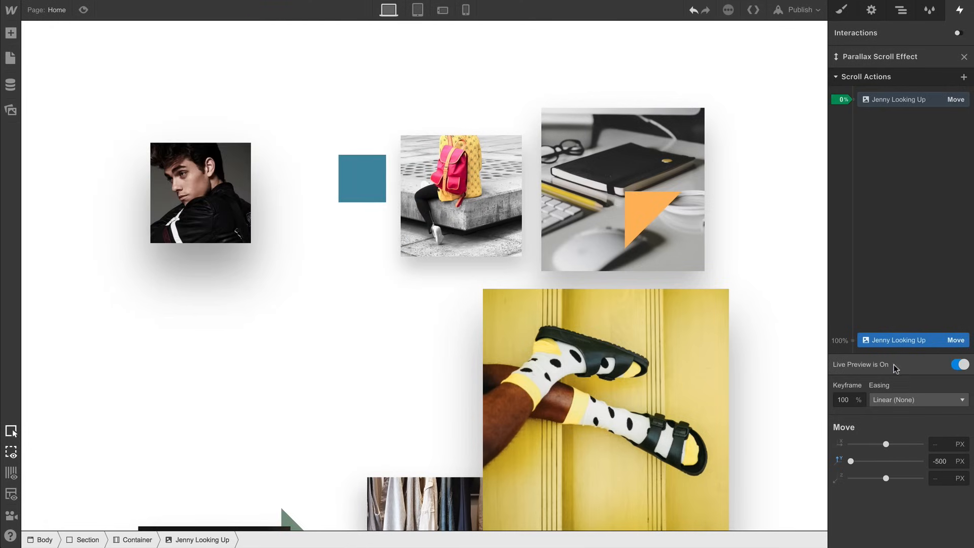
pyautogui.scroll(-3)
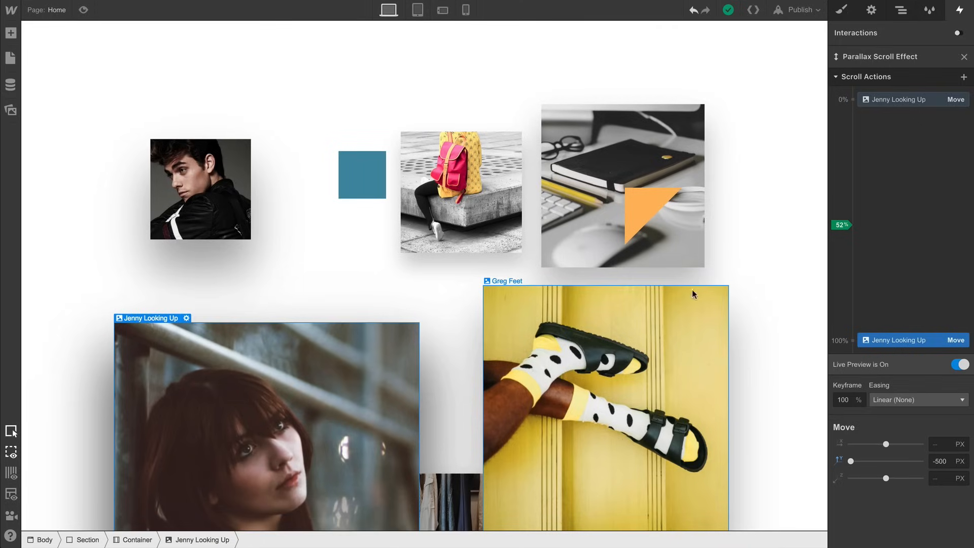
# Step: Give the Book image a Move action with Y -352 px at the 0% keyframe
pyautogui.click(622, 185)
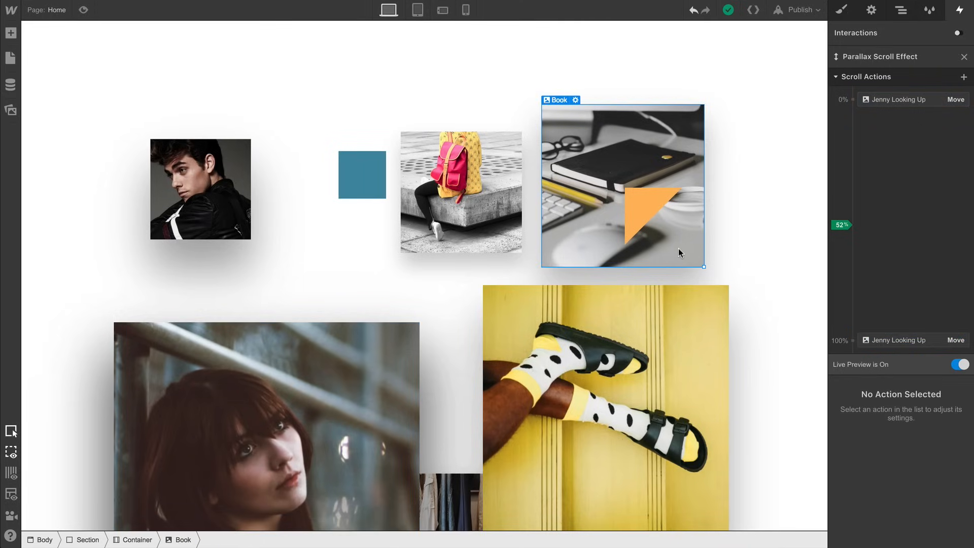
pyautogui.click(843, 99)
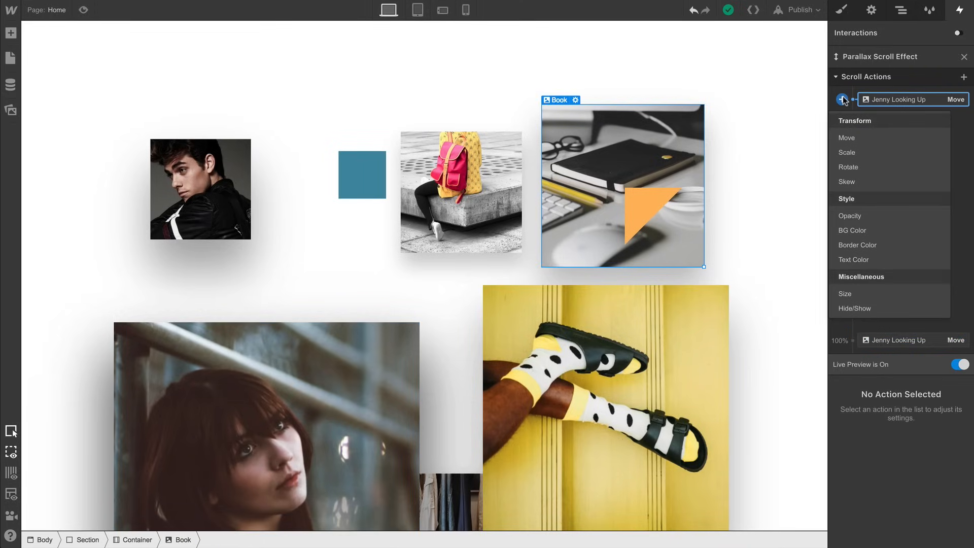
pyautogui.moveTo(846, 137)
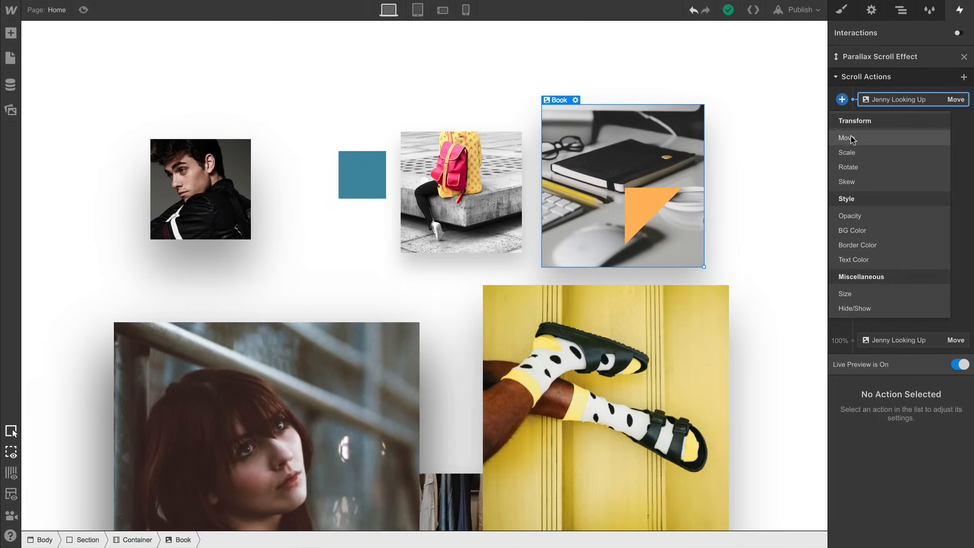
pyautogui.click(846, 137)
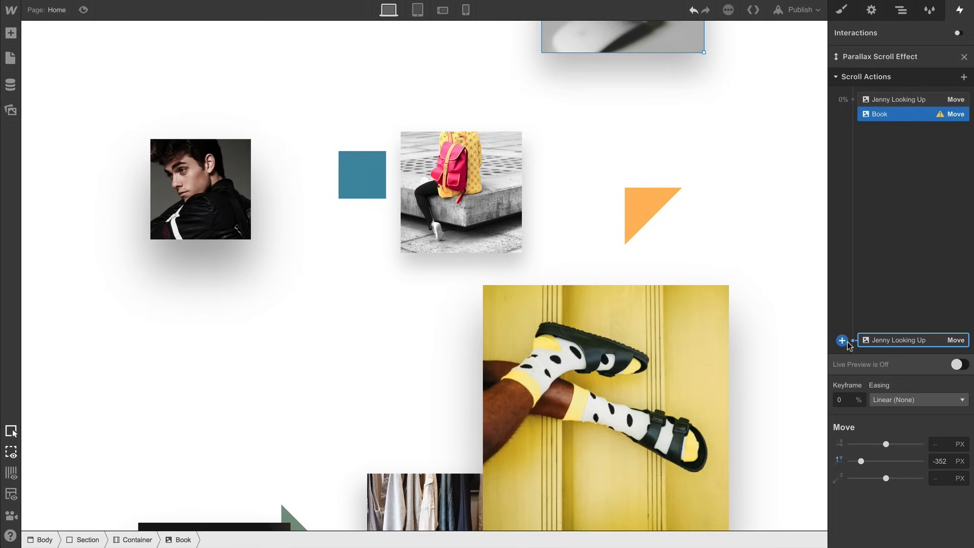
# Step: Add Book at the 100% keyframe with Y 352 px and scroll to preview
pyautogui.click(842, 340)
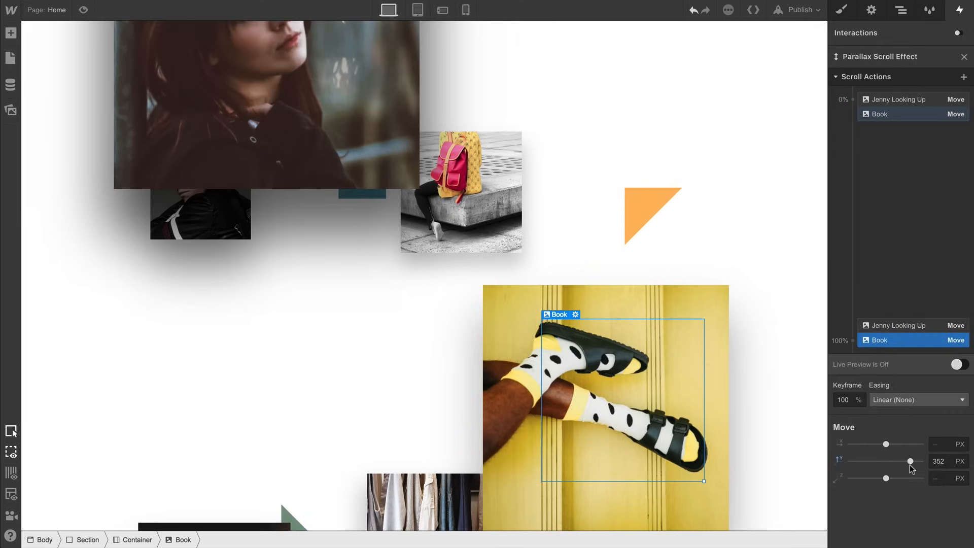
pyautogui.click(959, 364)
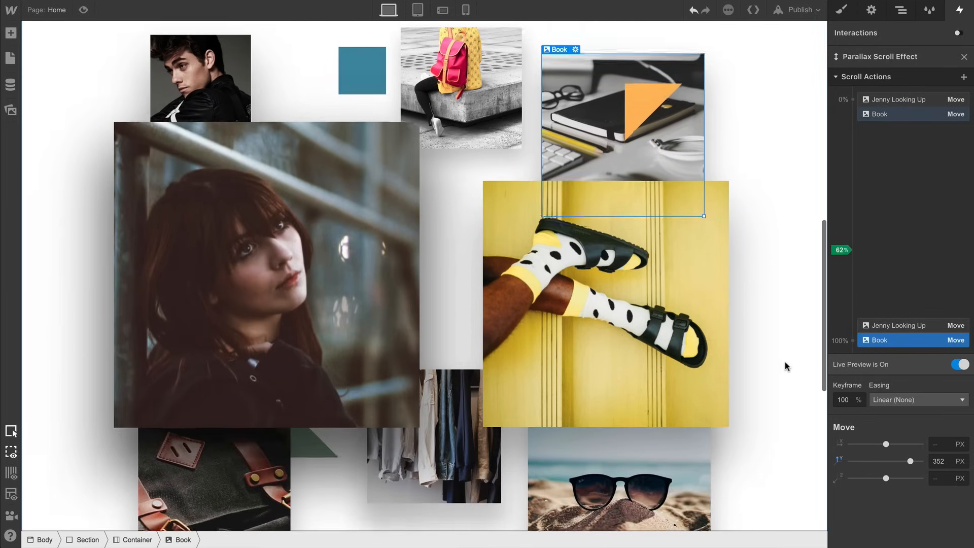
pyautogui.scroll(-3)
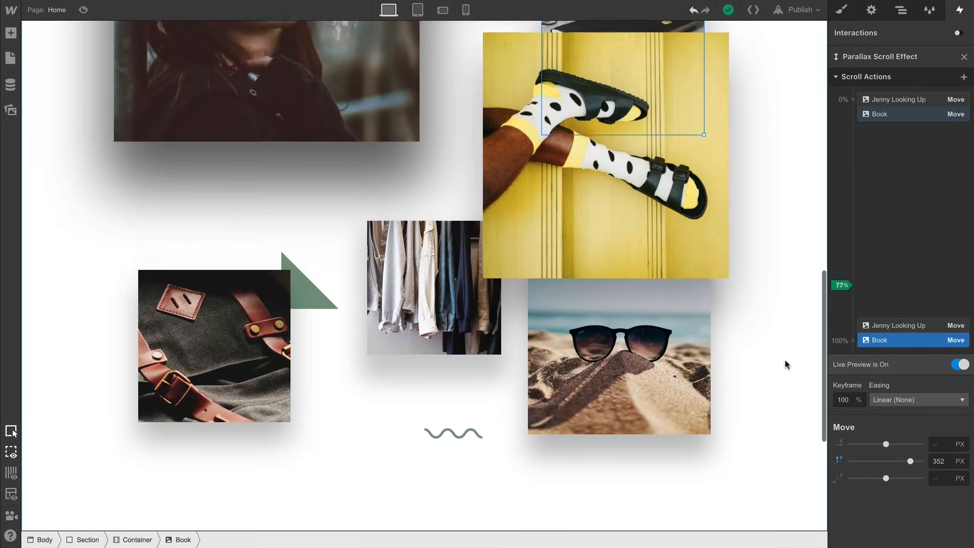
pyautogui.scroll(3)
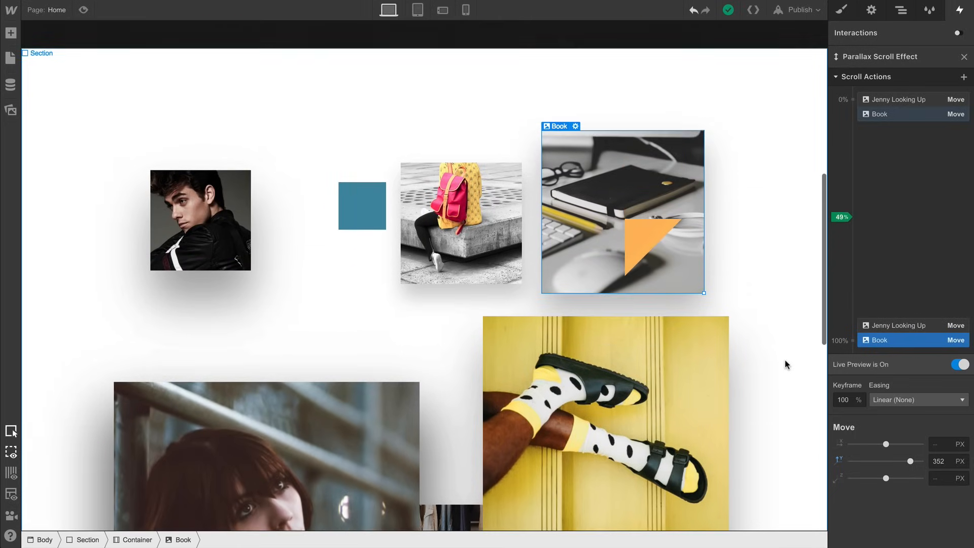
pyautogui.scroll(-3)
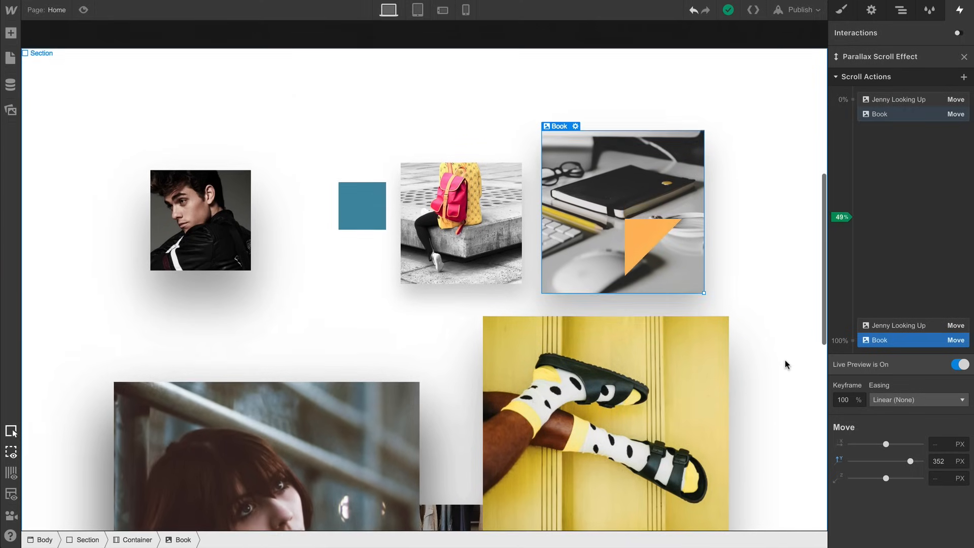
pyautogui.scroll(-3)
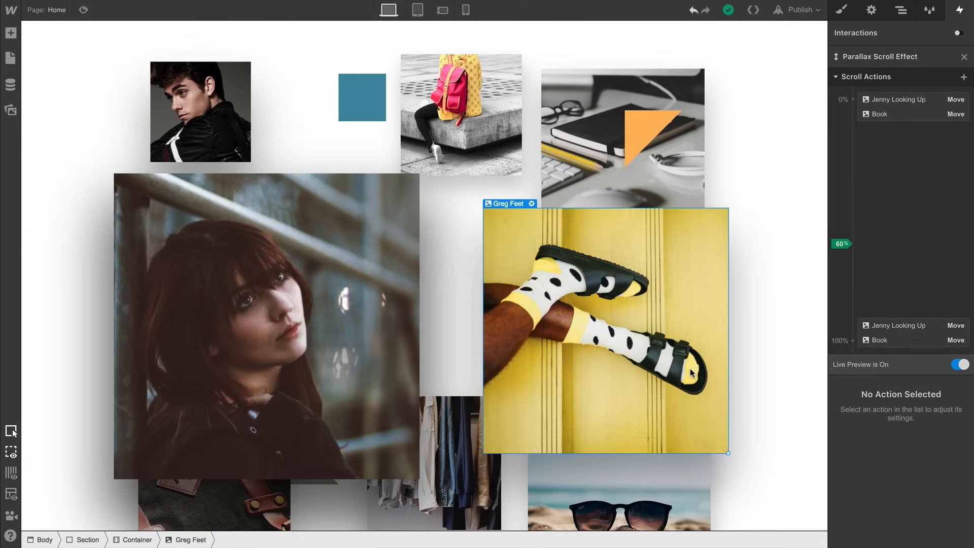
# Step: Move Greg Feet from Y 187 px at 0% to -300 px at 100%, re-enabling Live Preview
pyautogui.click(842, 99)
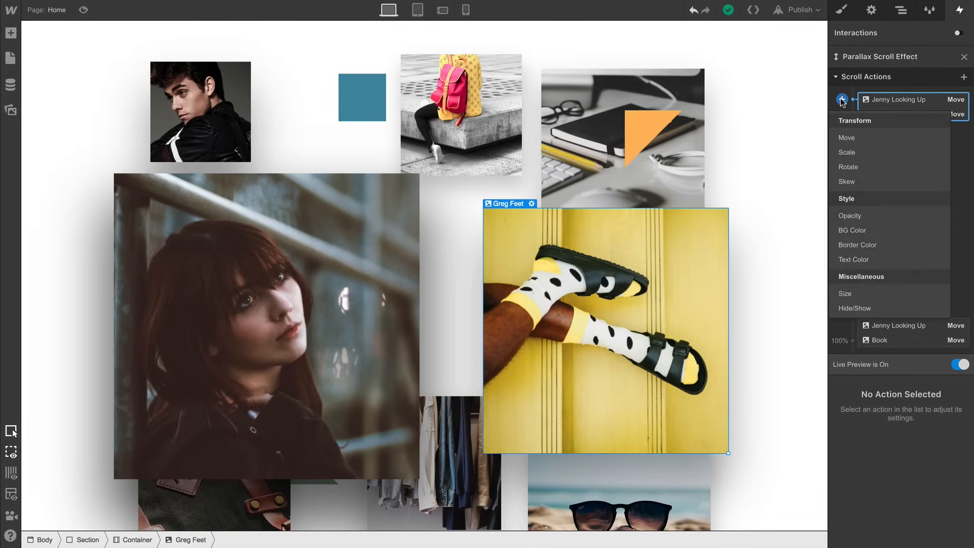
pyautogui.click(846, 138)
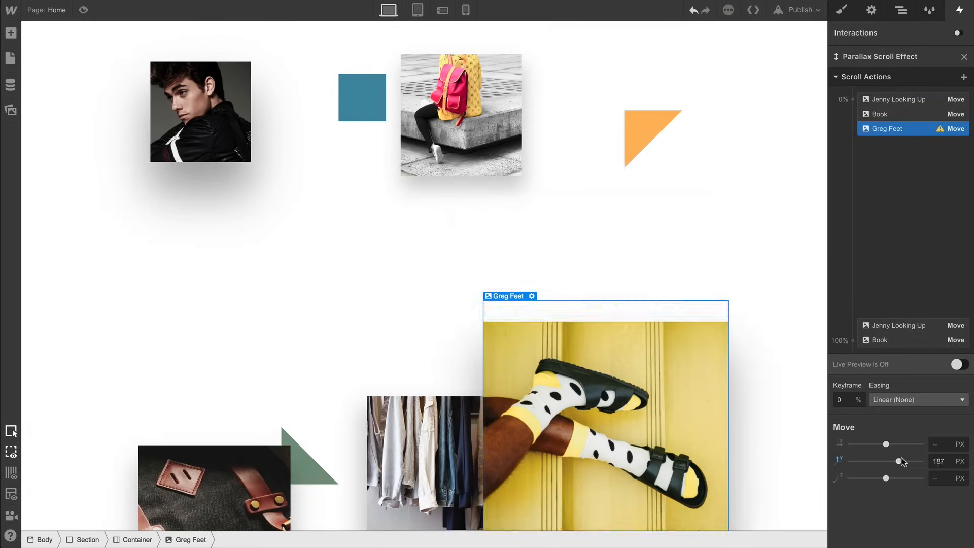
pyautogui.click(842, 340)
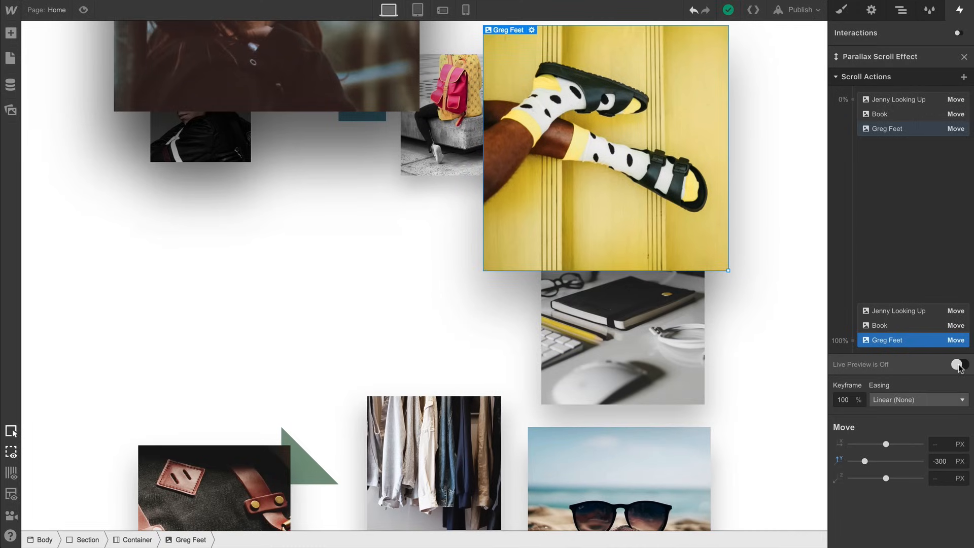
pyautogui.click(958, 364)
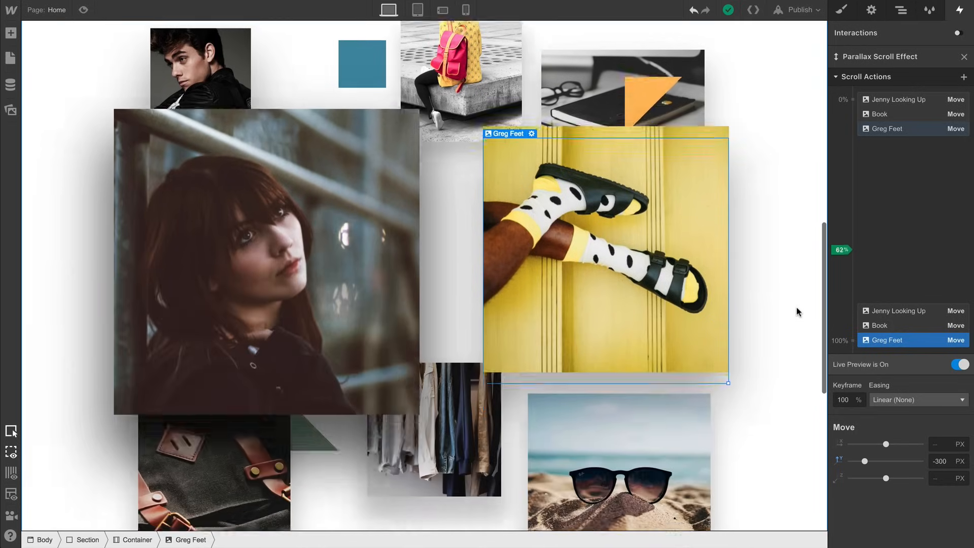
pyautogui.scroll(-3)
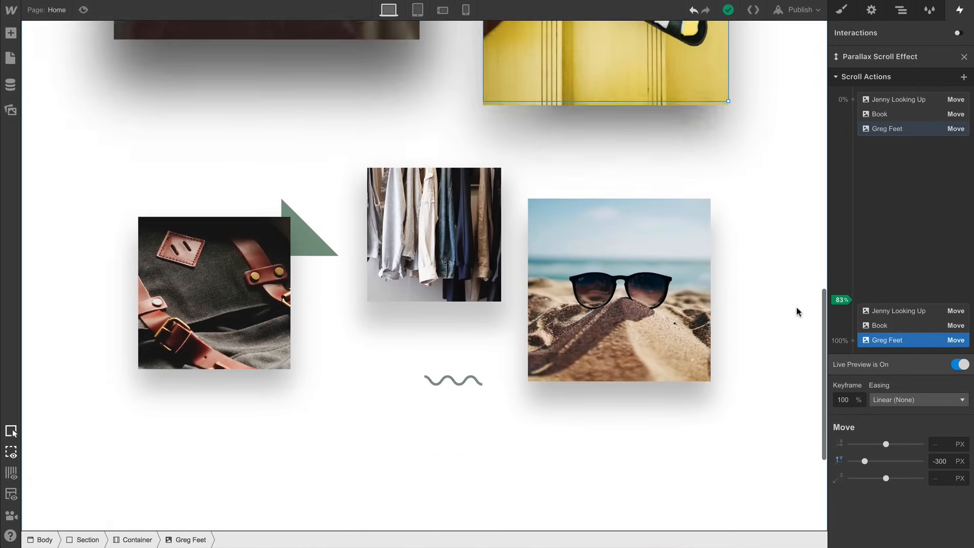
pyautogui.scroll(3)
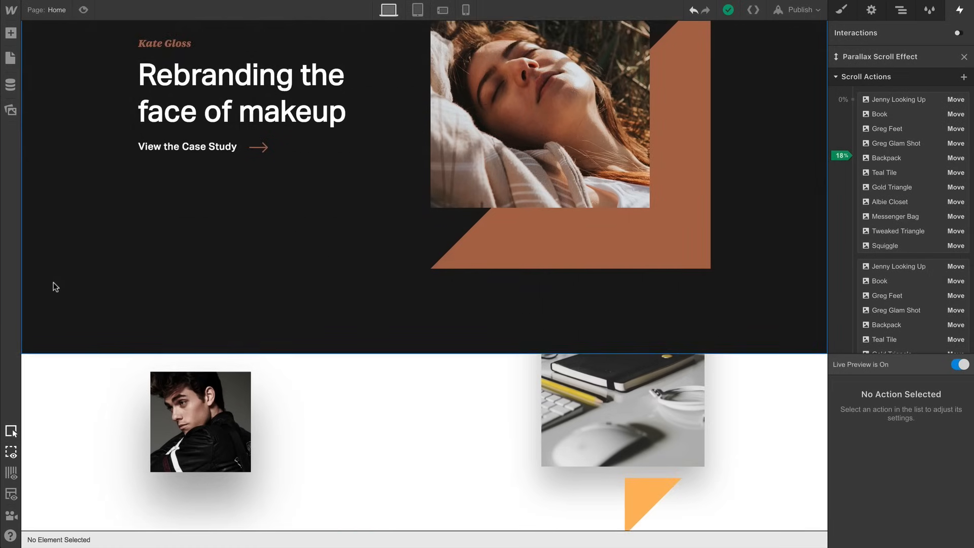
pyautogui.scroll(-3)
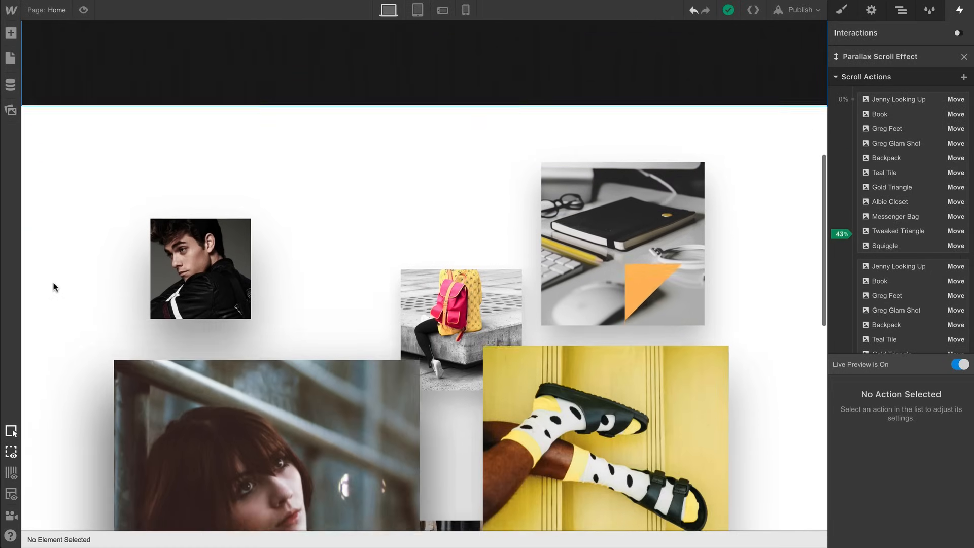
pyautogui.scroll(-3)
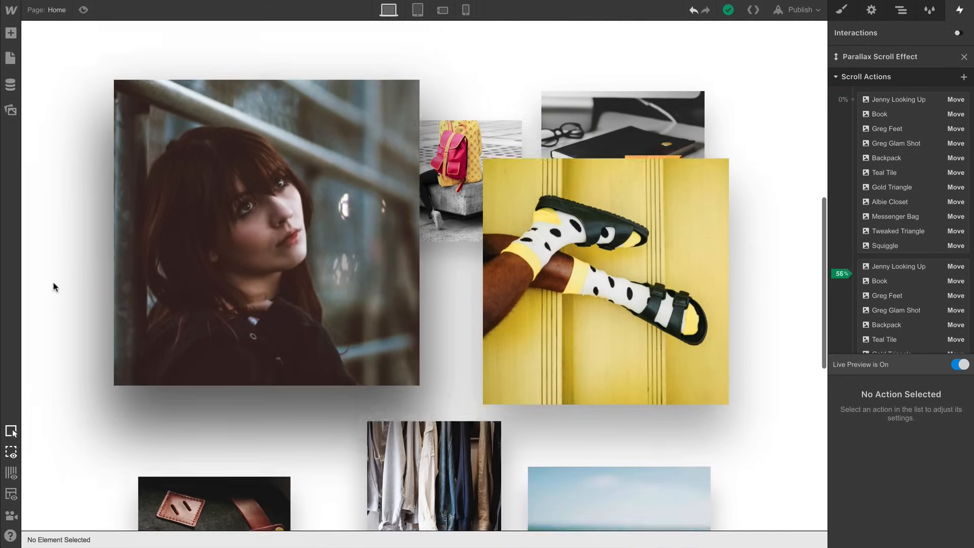
pyautogui.scroll(-3)
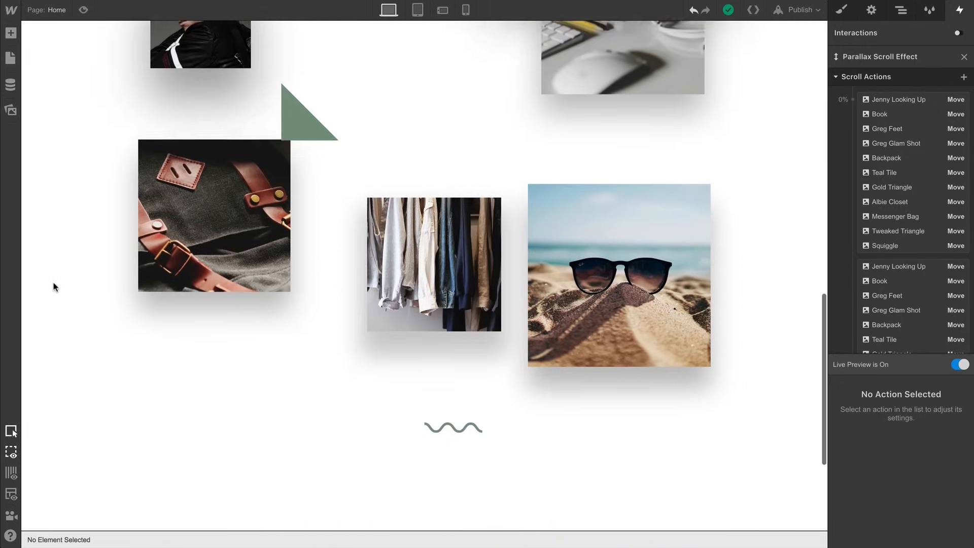
pyautogui.scroll(-3)
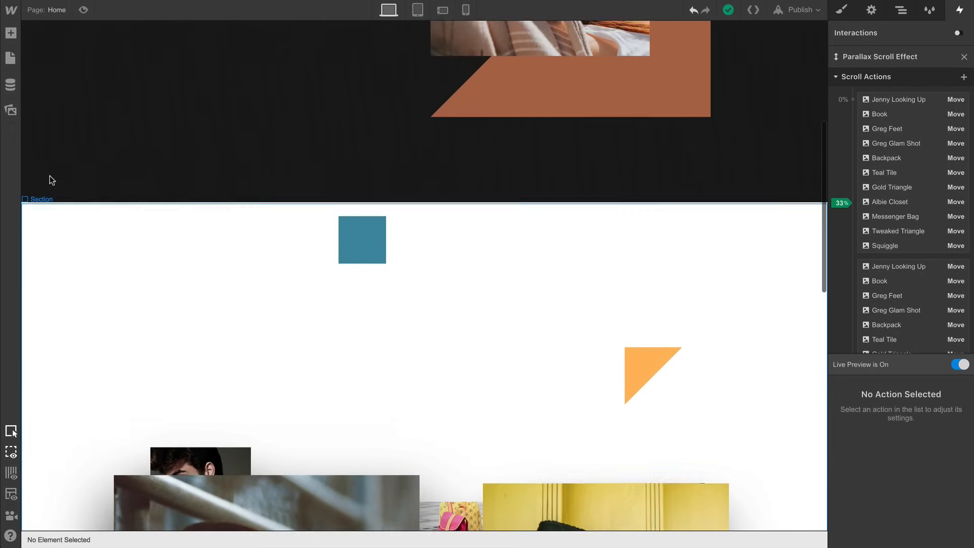
pyautogui.scroll(-3)
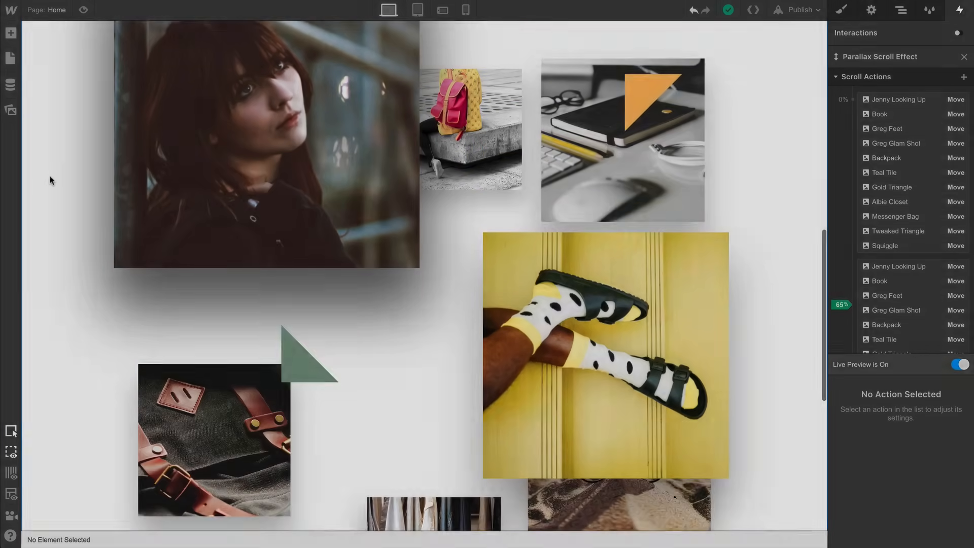
pyautogui.scroll(3)
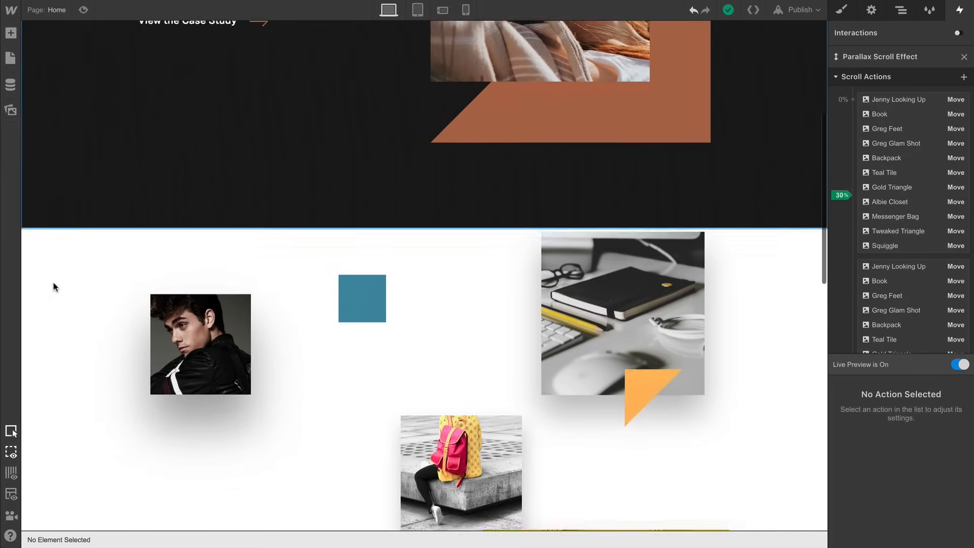
pyautogui.scroll(-3)
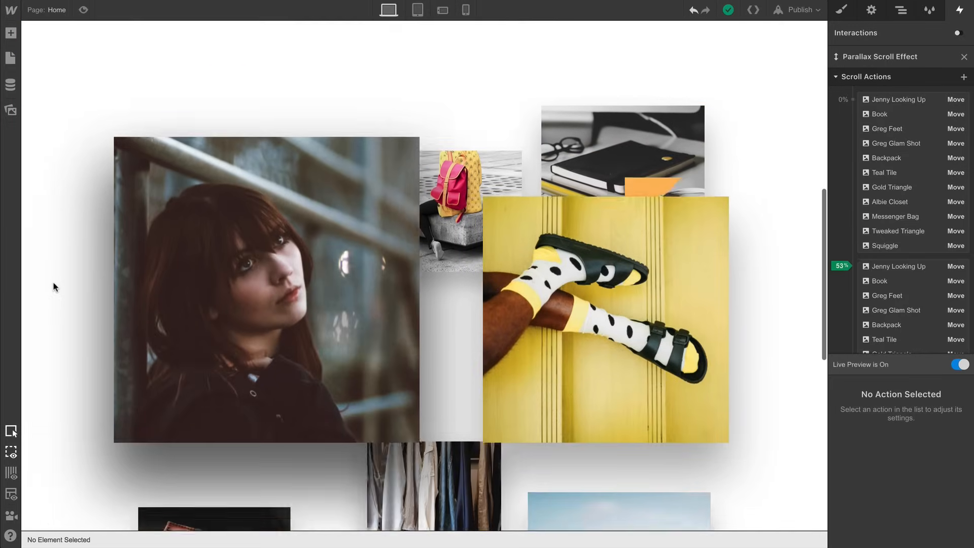
pyautogui.scroll(-3)
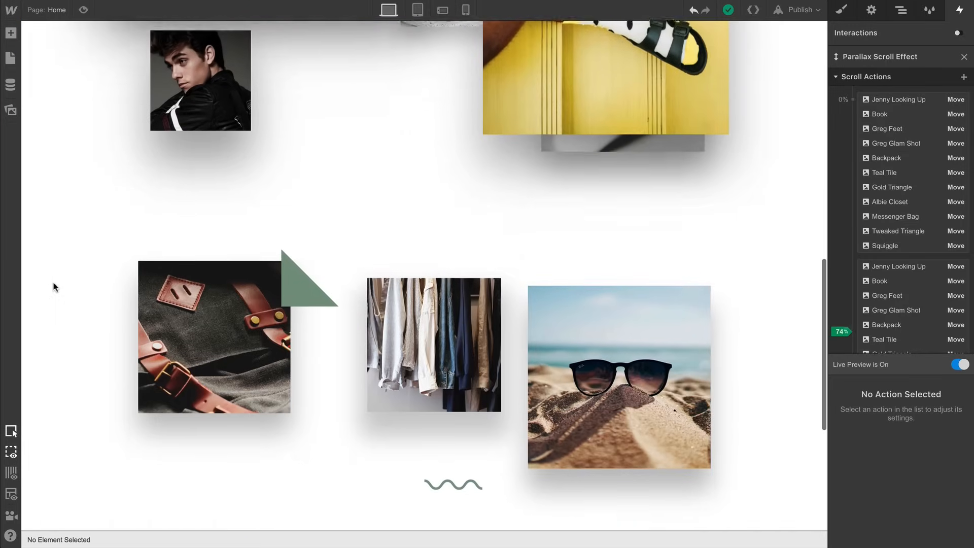
pyautogui.scroll(-3)
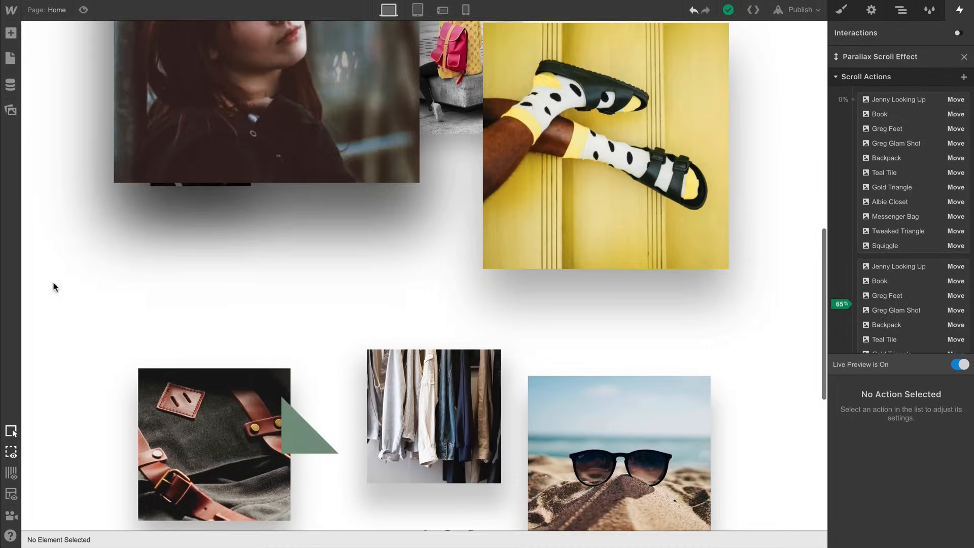